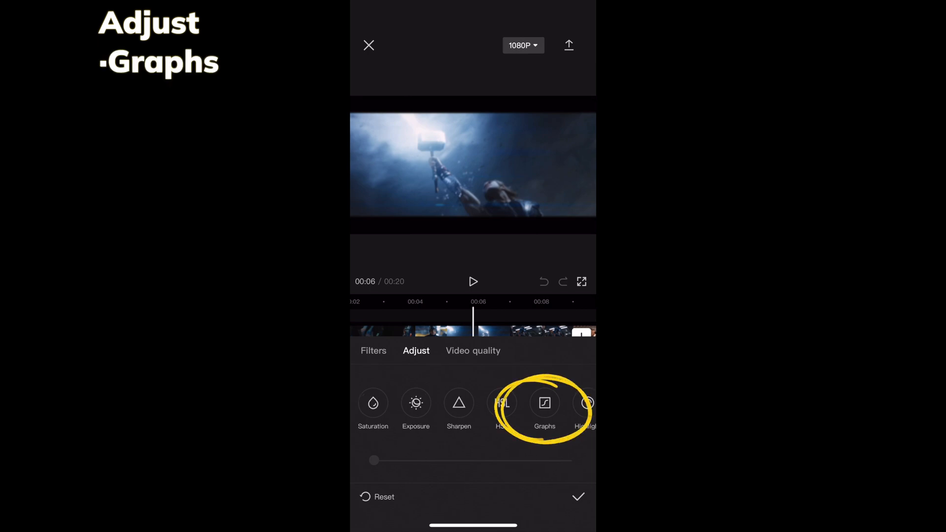
Step: Invert the Graphs curves on the RGB, red, green and blue channels for a negative look
{"action": "left_click", "coordinate": [545, 403]}
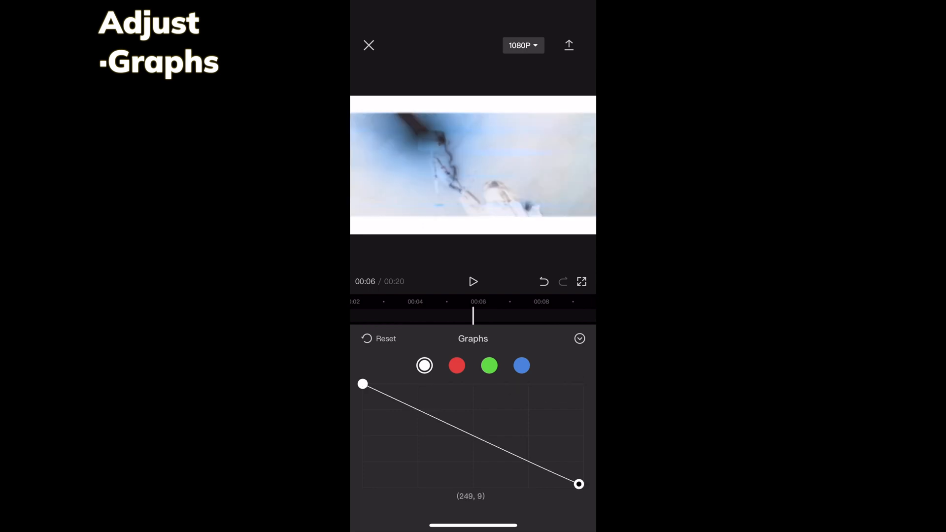
{"action": "left_click", "coordinate": [456, 365]}
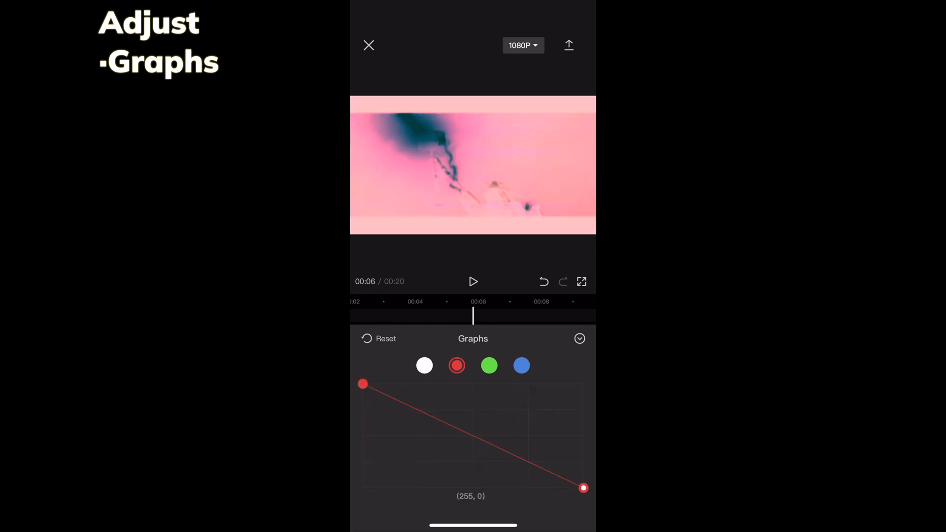
{"action": "left_click", "coordinate": [489, 365]}
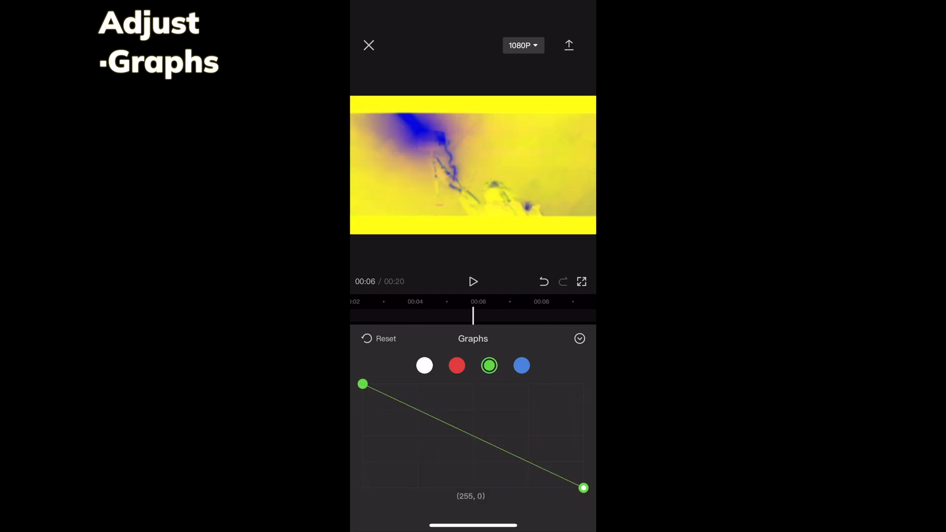
{"action": "left_click", "coordinate": [521, 364]}
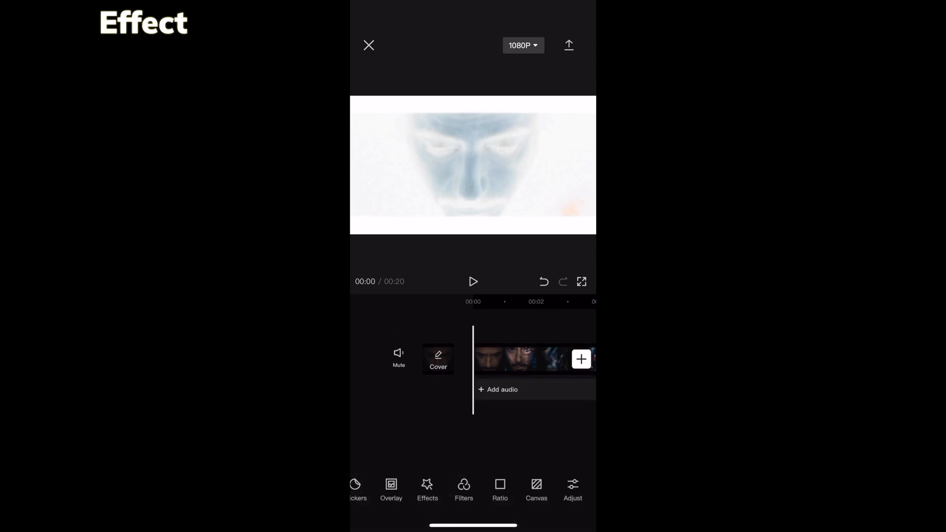
Step: Apply the Oblique Blur video effect and export the negative clip to the device
{"action": "left_click", "coordinate": [427, 489]}
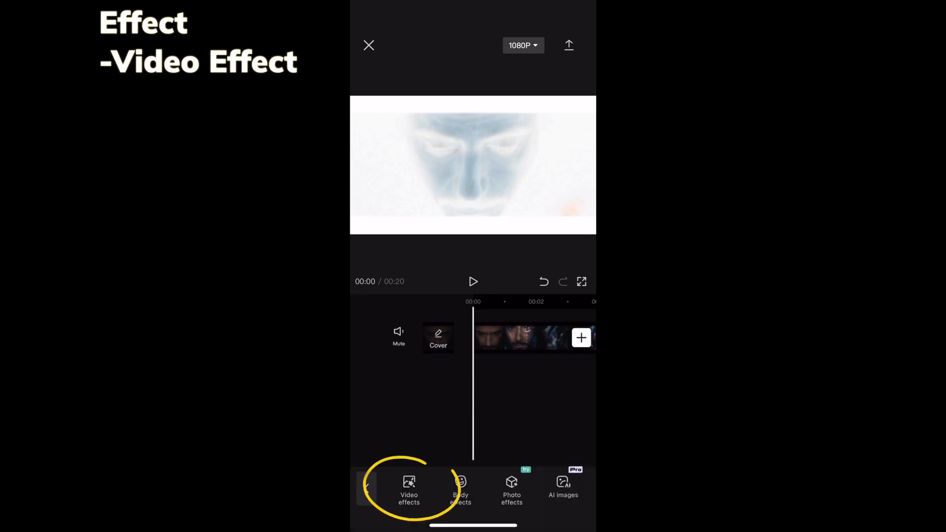
{"action": "left_click", "coordinate": [408, 488]}
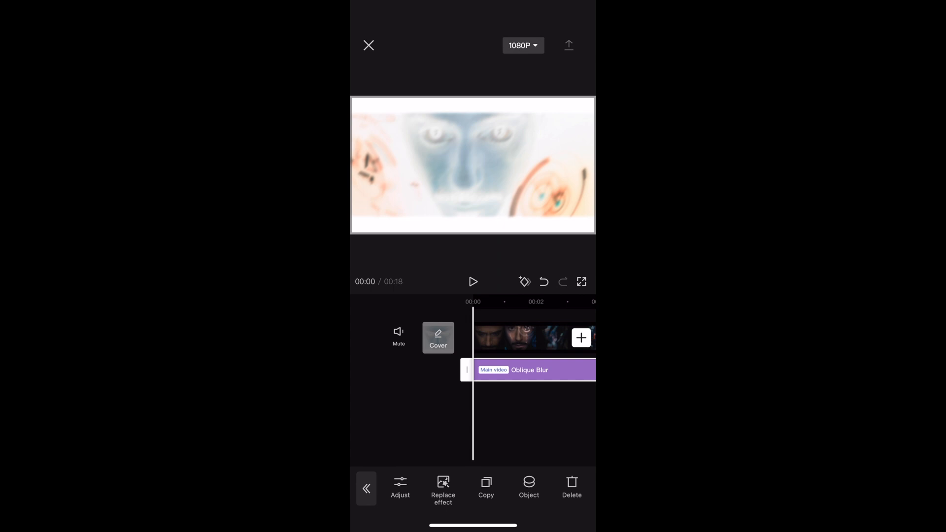
{"action": "left_click", "coordinate": [568, 44]}
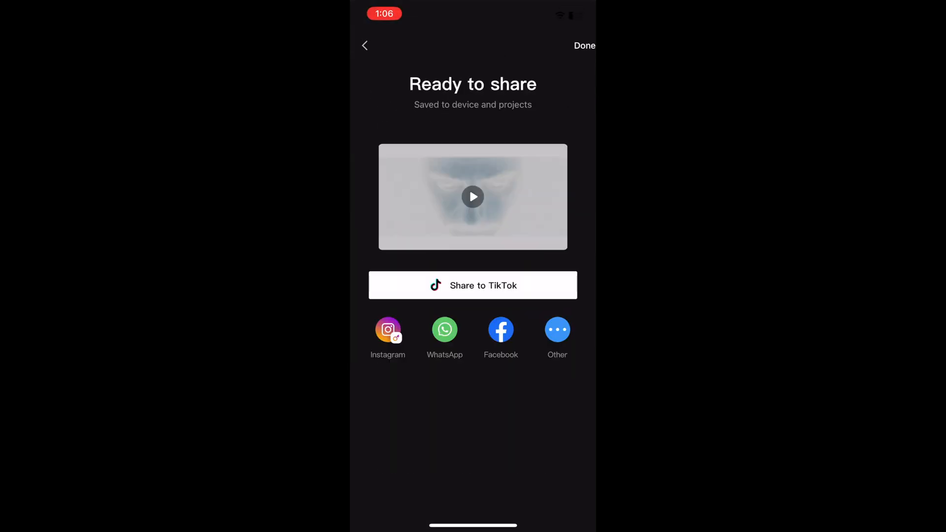
{"action": "left_click", "coordinate": [364, 46]}
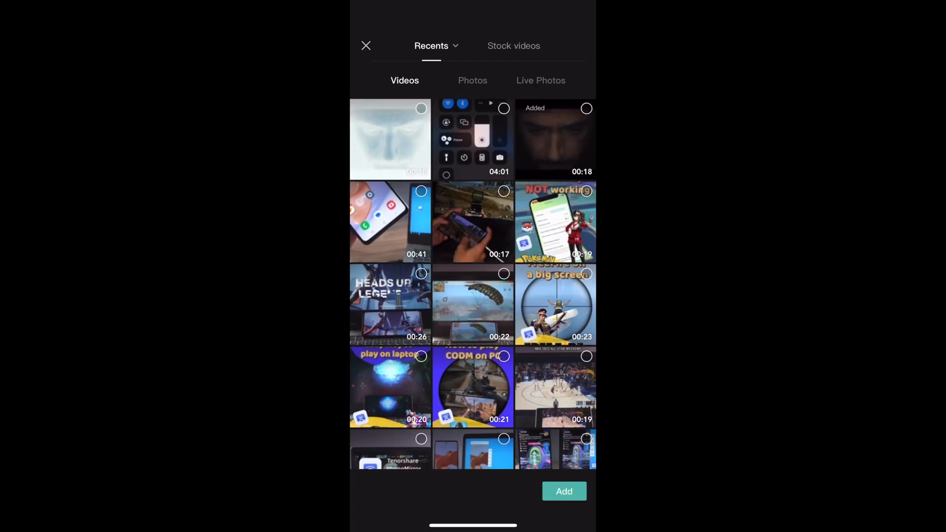
Step: Add the exported negative clip as an overlay blended in Burn mode at strength 22
{"action": "left_click", "coordinate": [564, 491]}
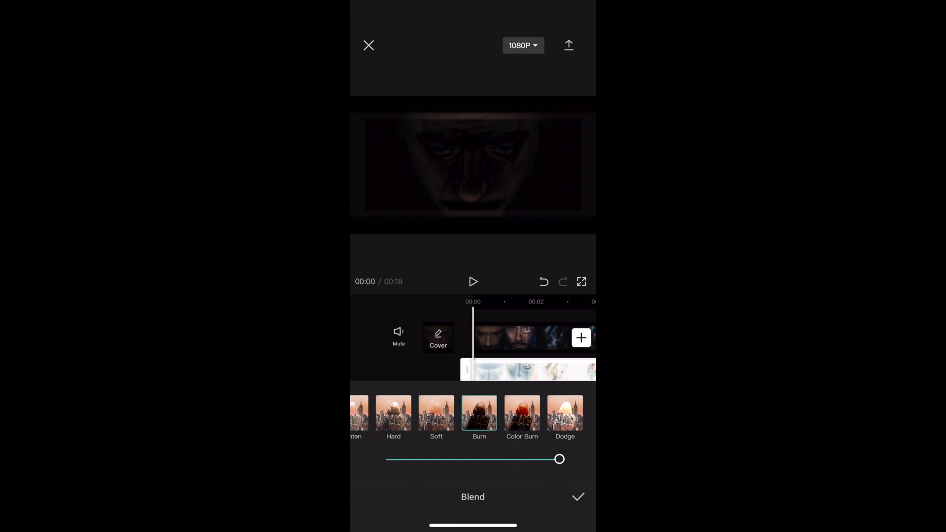
{"action": "left_click_drag", "start_coordinate": [559, 459], "coordinate": [526, 459]}
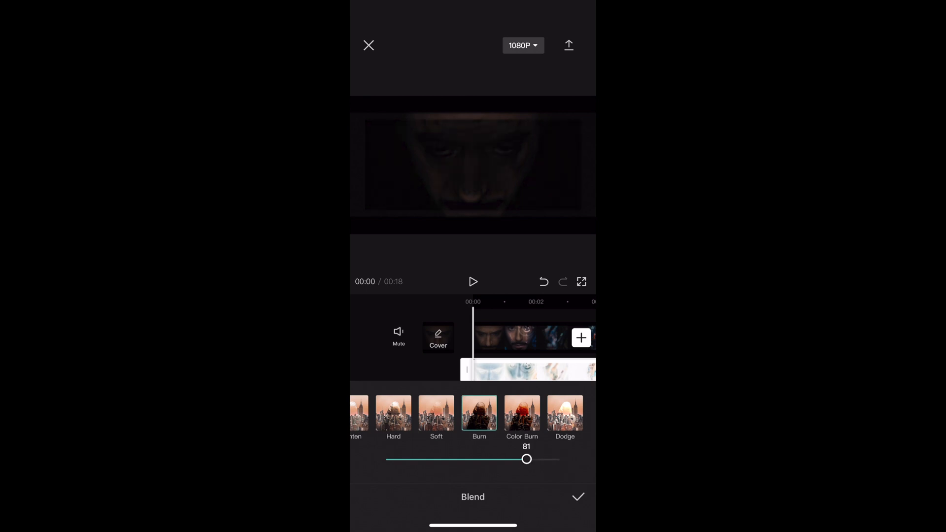
{"action": "left_click_drag", "start_coordinate": [526, 460], "coordinate": [420, 459]}
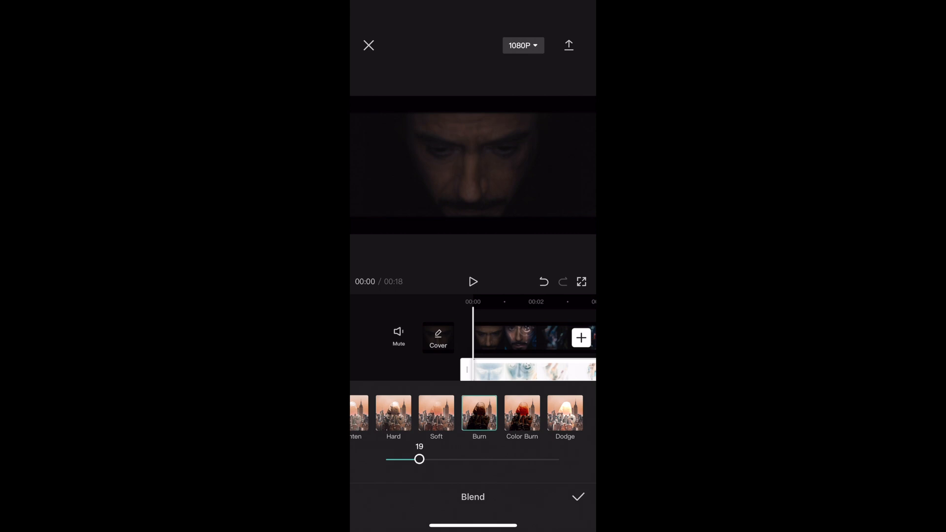
{"action": "left_click_drag", "start_coordinate": [419, 459], "coordinate": [426, 459]}
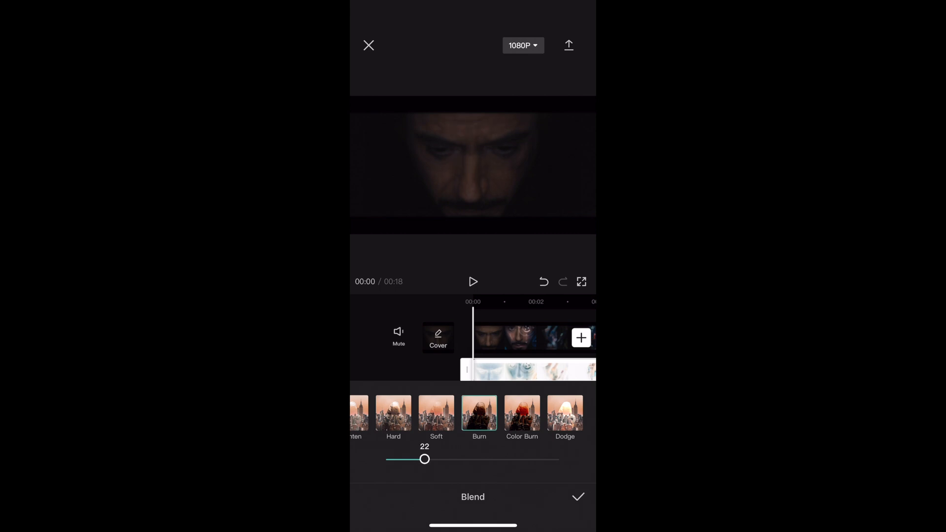
{"action": "left_click", "coordinate": [577, 497]}
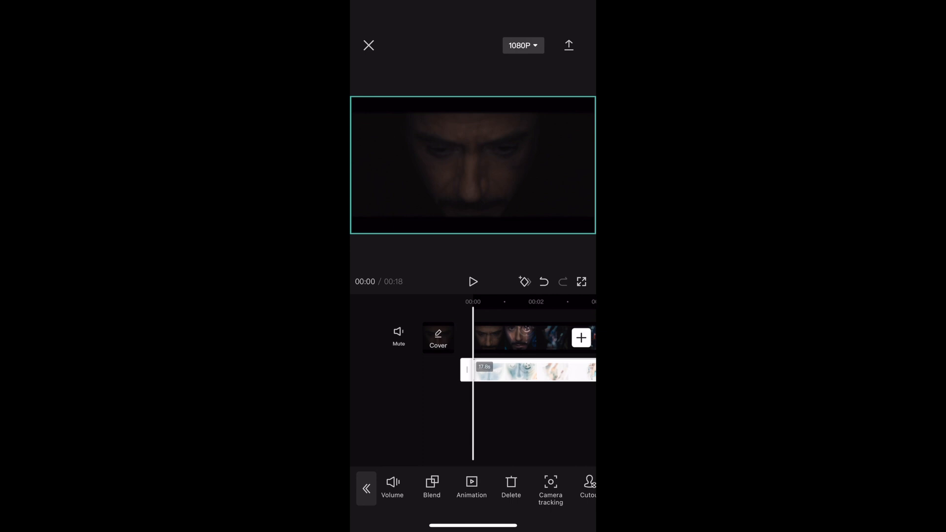
Step: Add the plain white stock video as another overlay layer
{"action": "left_click", "coordinate": [580, 337]}
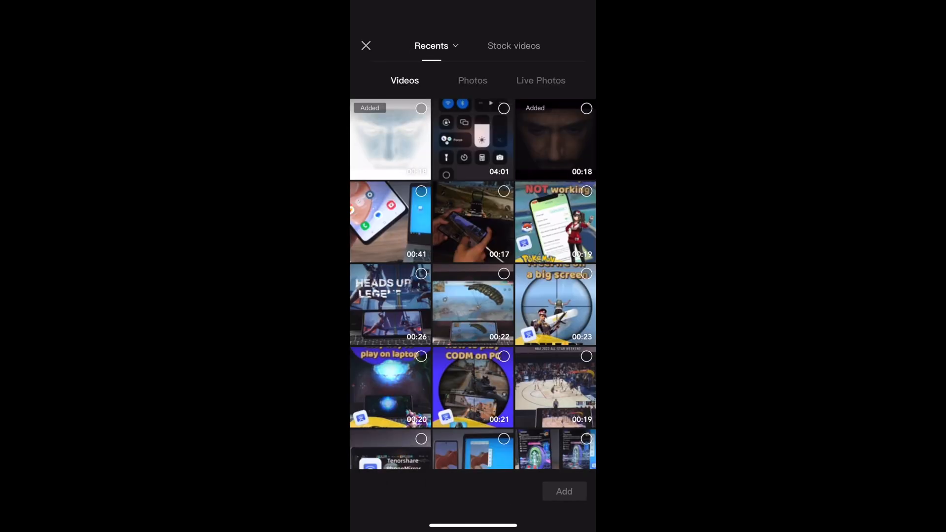
{"action": "left_click", "coordinate": [513, 46]}
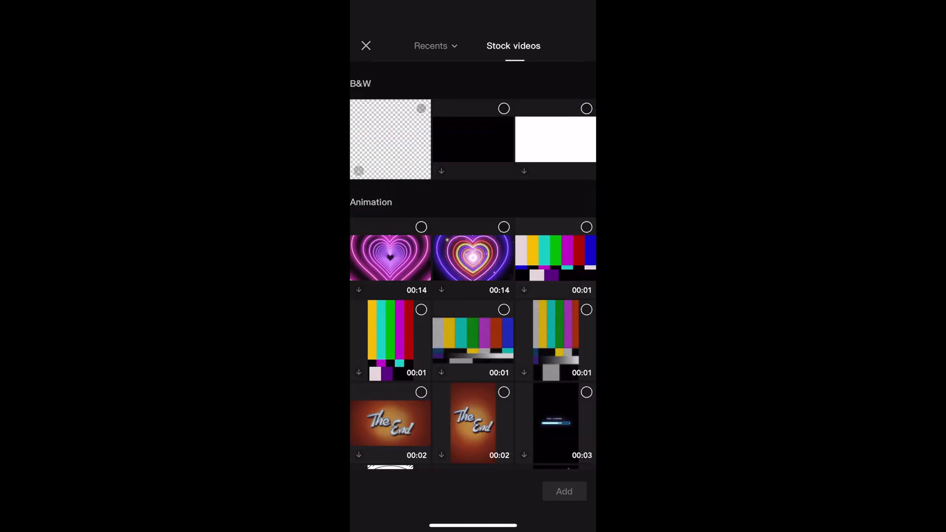
{"action": "left_click", "coordinate": [555, 139]}
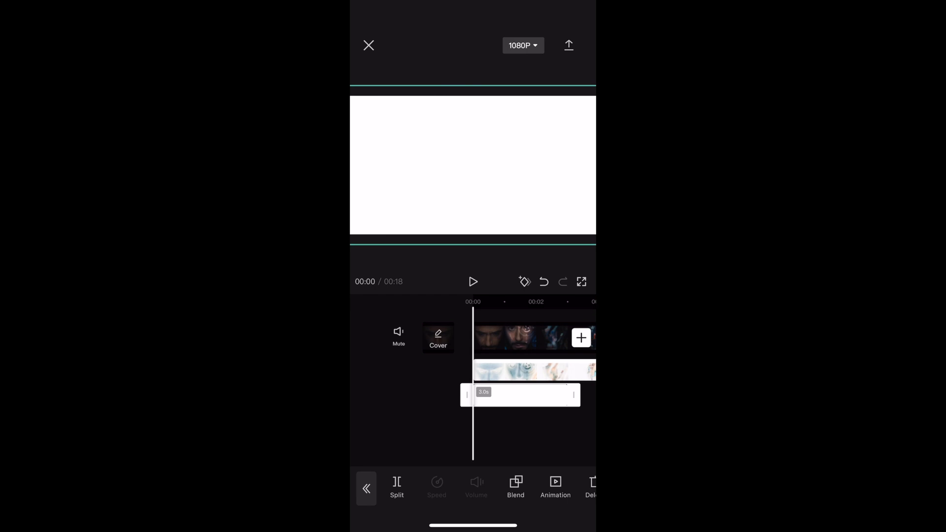
Step: Blend the white layer in Overlay mode at strength 86
{"action": "left_click", "coordinate": [515, 487]}
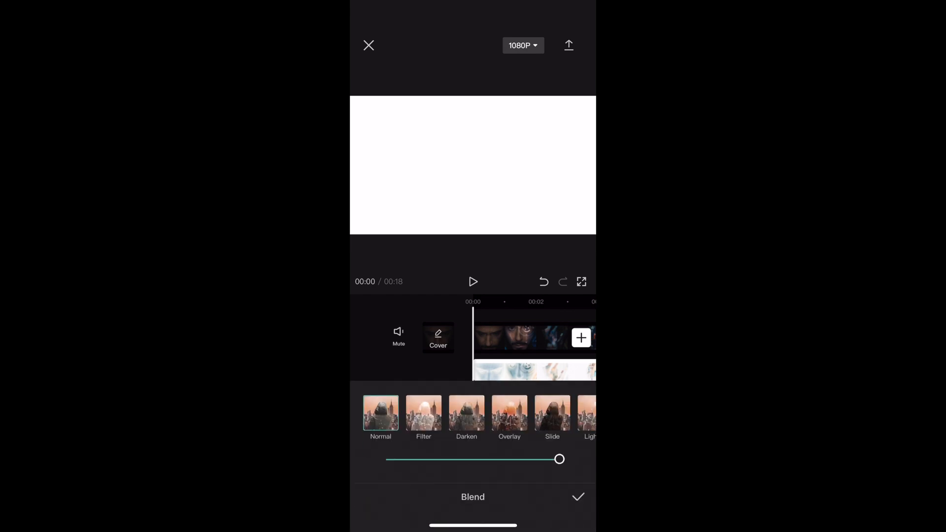
{"action": "left_click", "coordinate": [473, 415]}
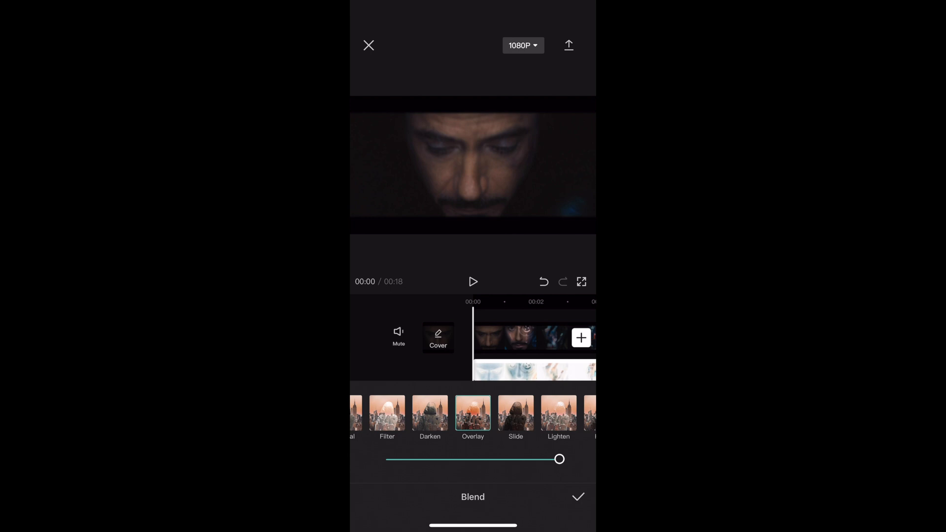
{"action": "left_click_drag", "start_coordinate": [560, 459], "coordinate": [535, 459]}
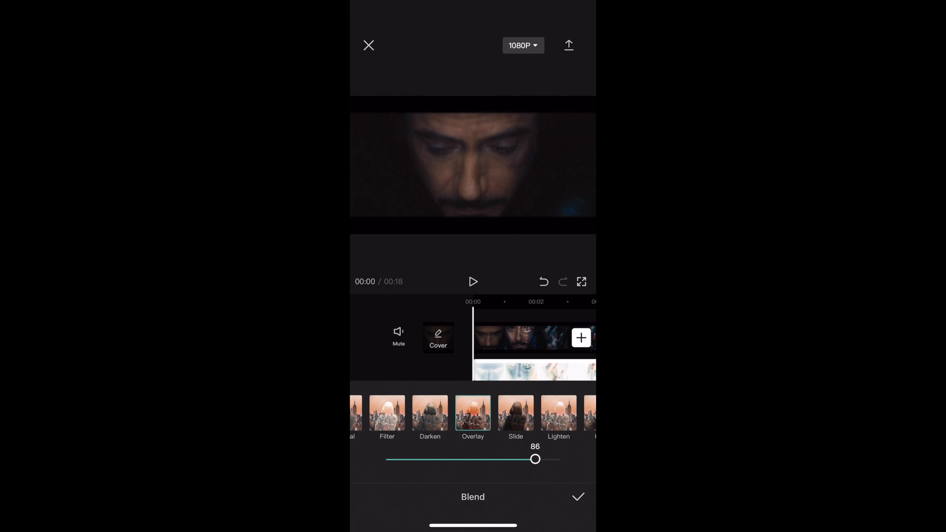
{"action": "left_click", "coordinate": [578, 496]}
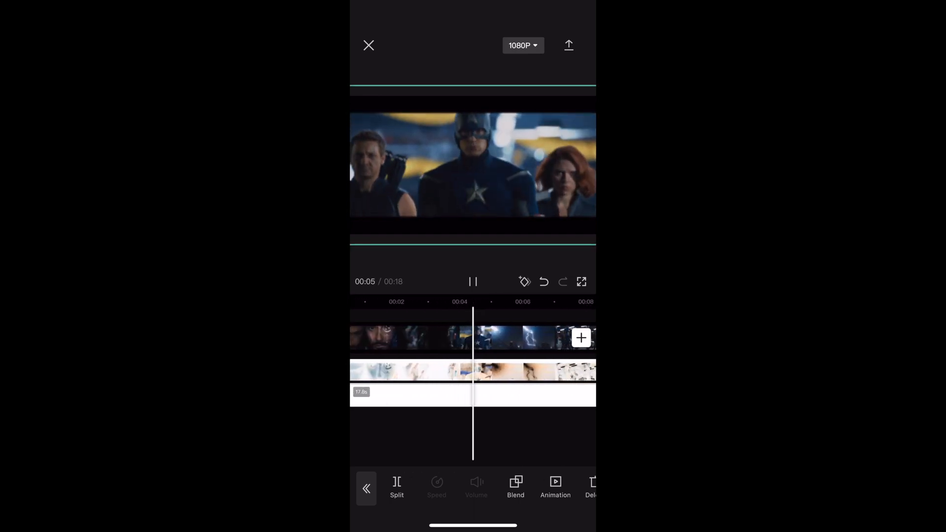
Step: Export the video at 2K/4K resolution, 60 fps with Smart HDR enabled
{"action": "left_click", "coordinate": [522, 46]}
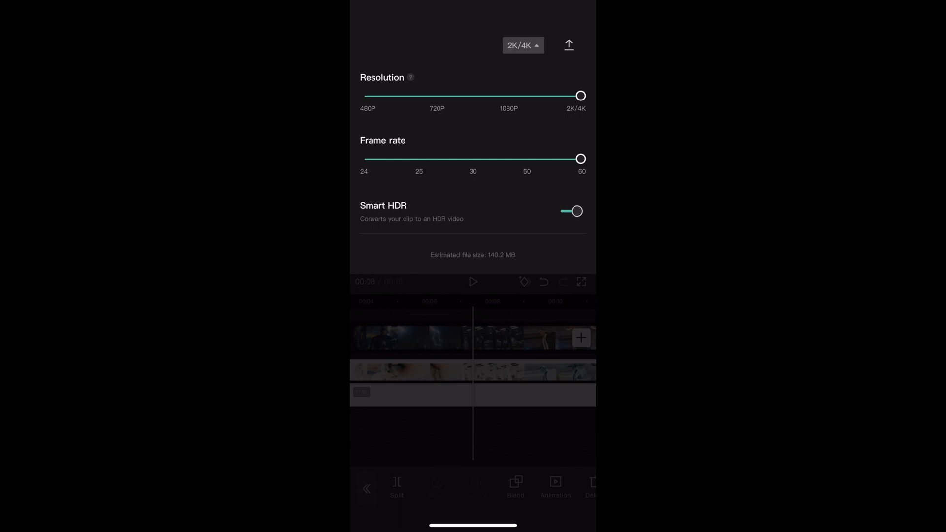
{"action": "left_click", "coordinate": [568, 46]}
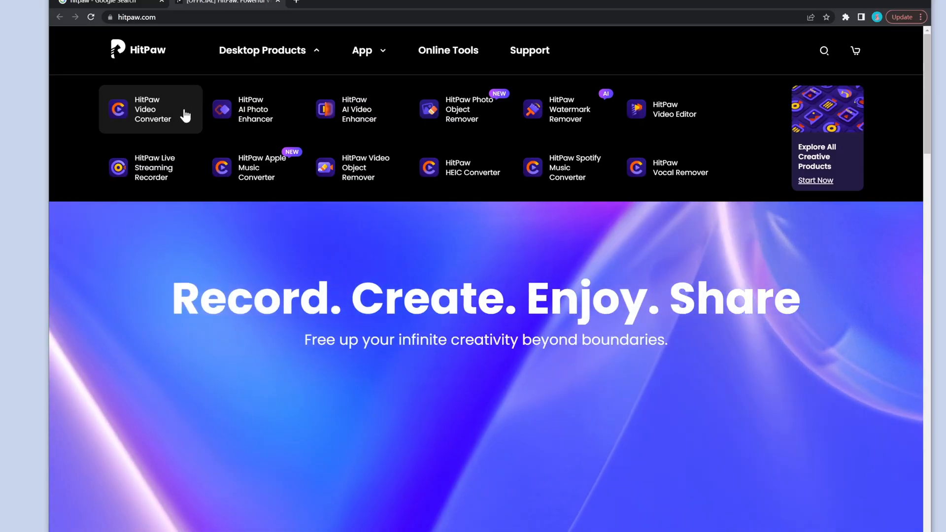
{"action": "mouse_move", "coordinate": [357, 109]}
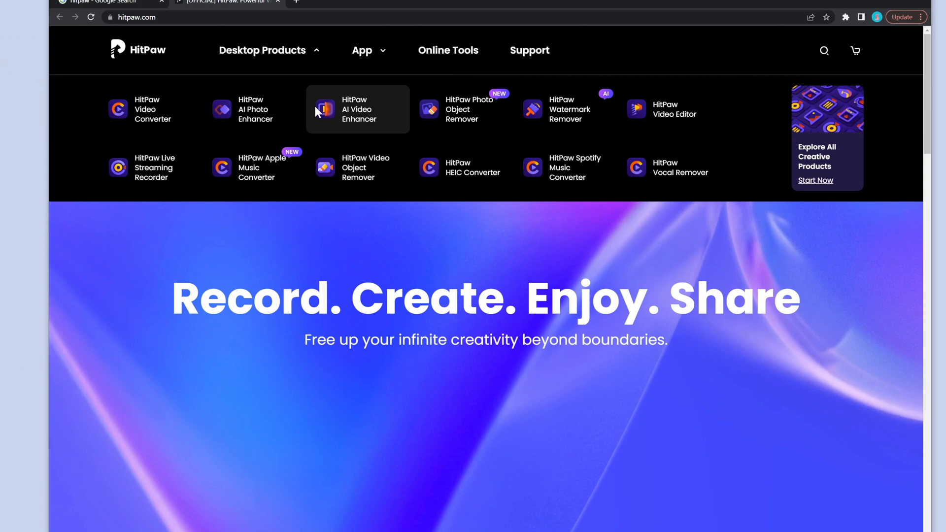
Step: Go to the HitPaw AI Video Enhancer product page from hitpaw.com
{"action": "left_click", "coordinate": [357, 110]}
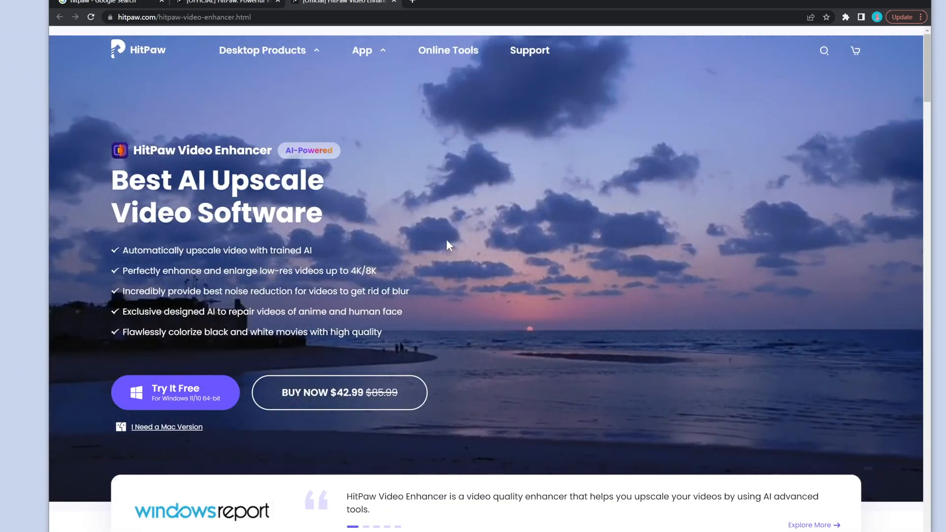
{"action": "scroll", "scroll_direction": "down", "scroll_amount": 3}
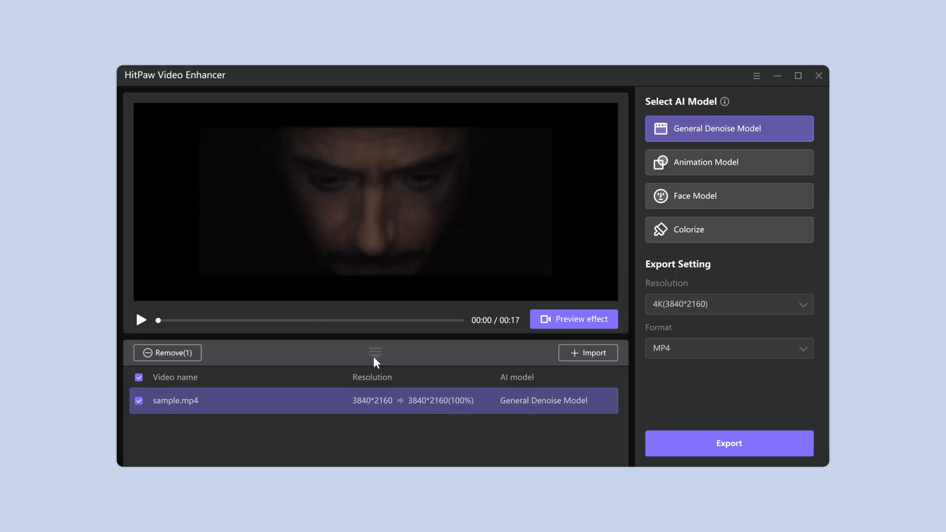
Step: Preview sample.mp4 under the General Denoise Model with 4K MP4 output settings
{"action": "left_click", "coordinate": [141, 320]}
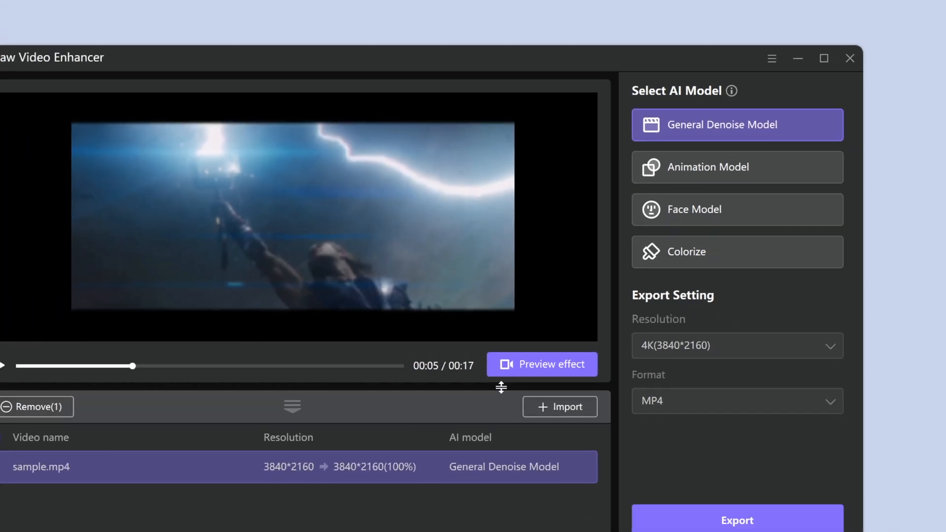
{"action": "left_click", "coordinate": [541, 363]}
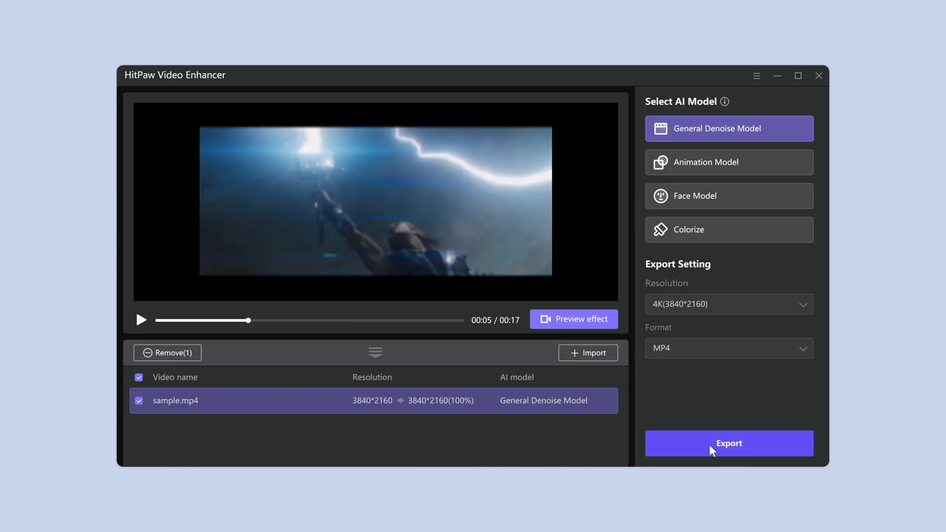
Step: Export the enhanced clip to D:\4.14 and set the computer to shut down afterwards
{"action": "left_click", "coordinate": [728, 443]}
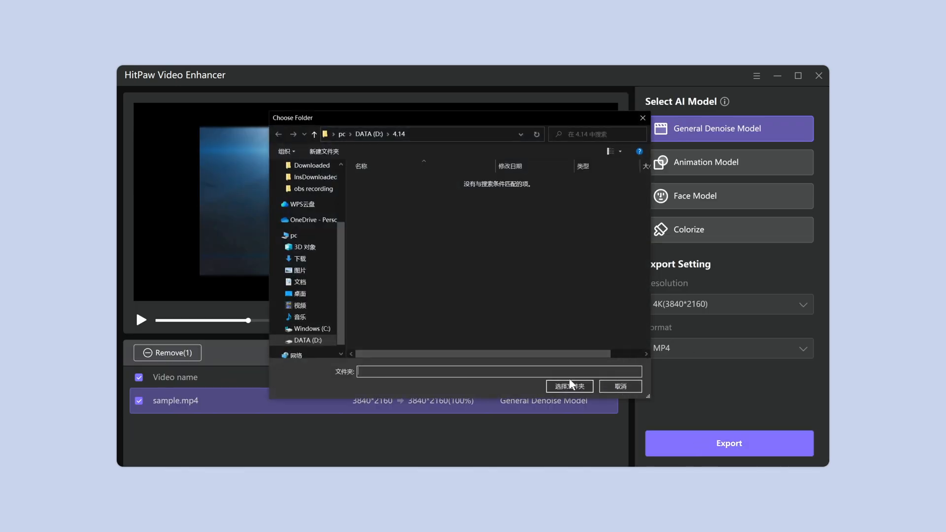
{"action": "left_click", "coordinate": [569, 386]}
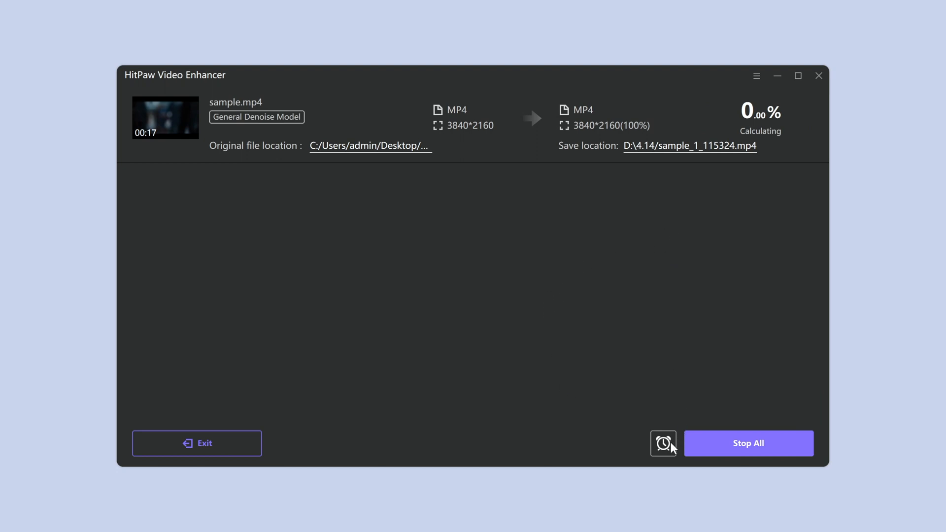
{"action": "left_click", "coordinate": [662, 443]}
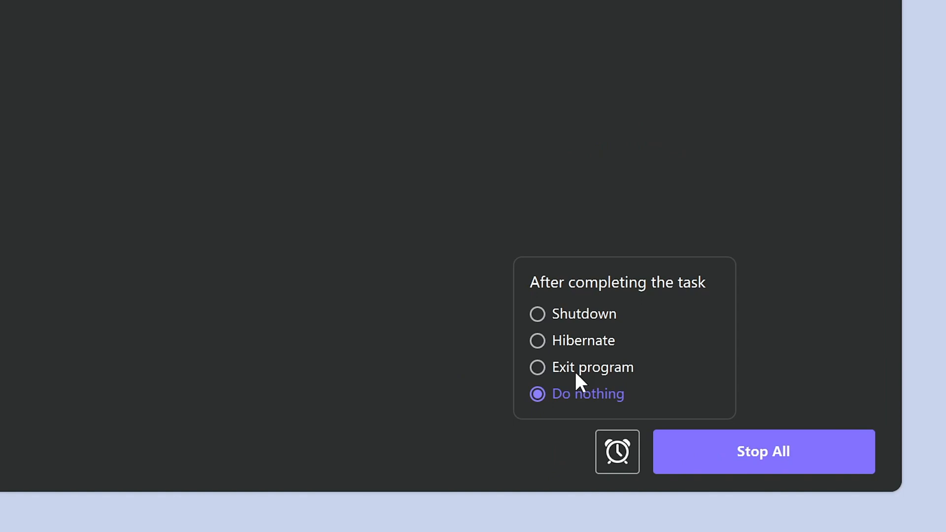
{"action": "left_click", "coordinate": [537, 313]}
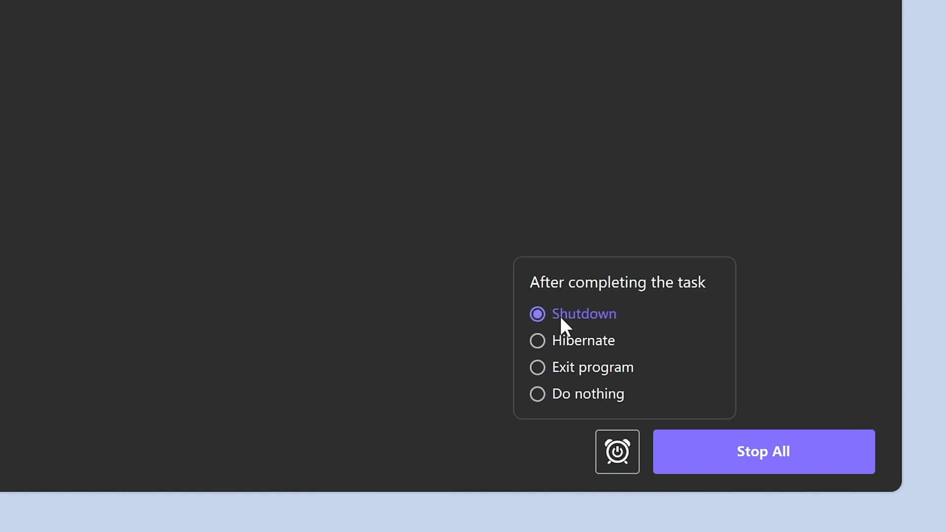